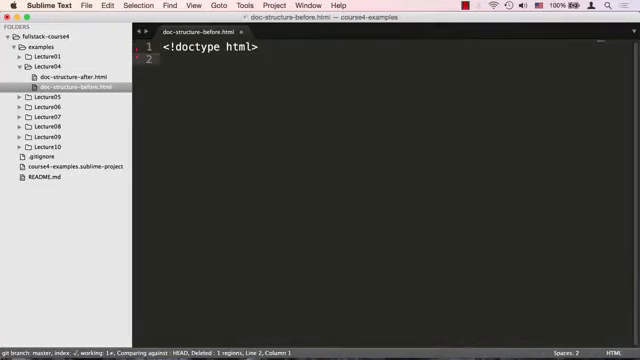
Add <html></html> below the doctype with an empty <head></head> split onto separate lines, and save.
text(<html>)
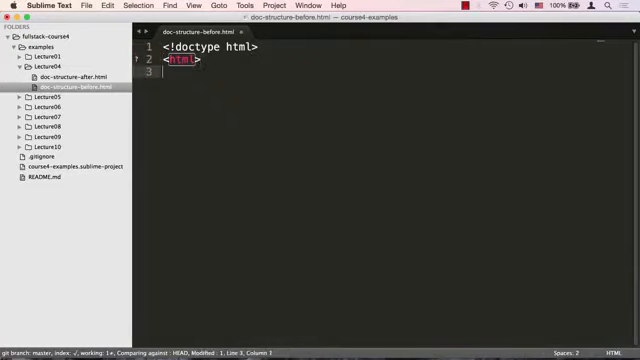
text(</html>)
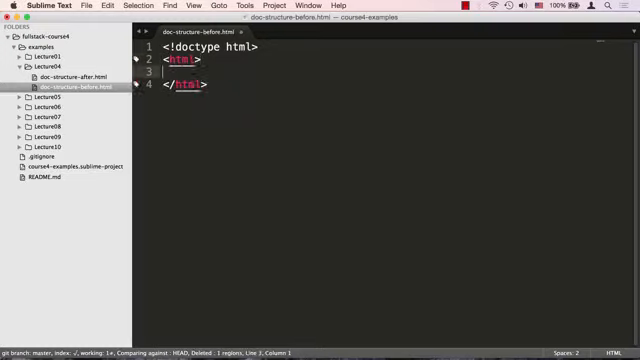
text(head></head>)
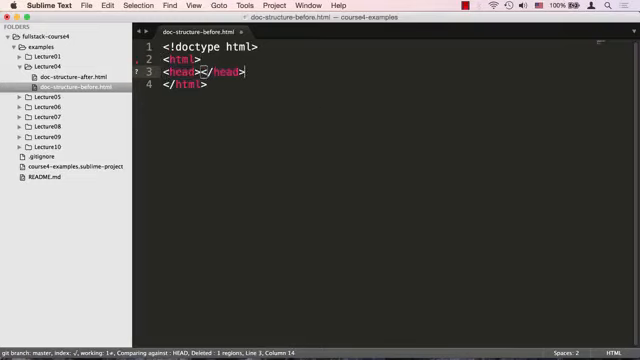
key(Enter)
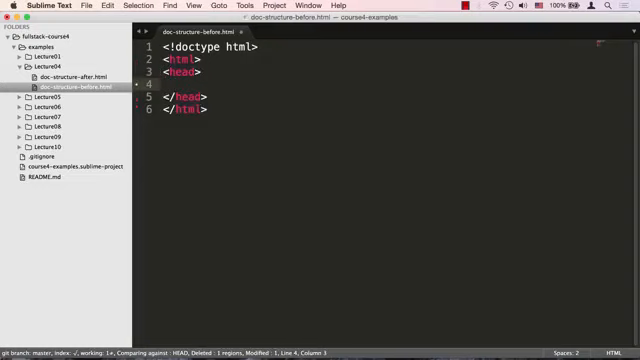
key(cmd+s)
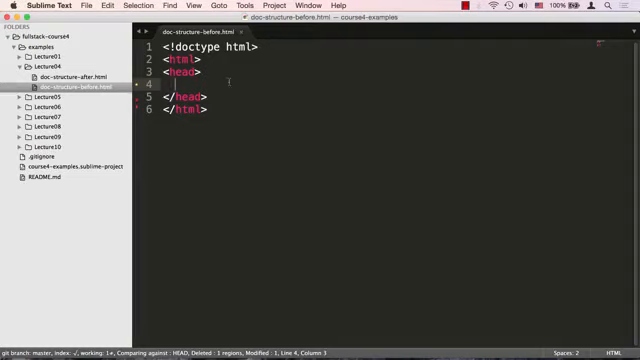
Add <meta charset="utf-8"> inside the head and save the file.
text(<meta ch)
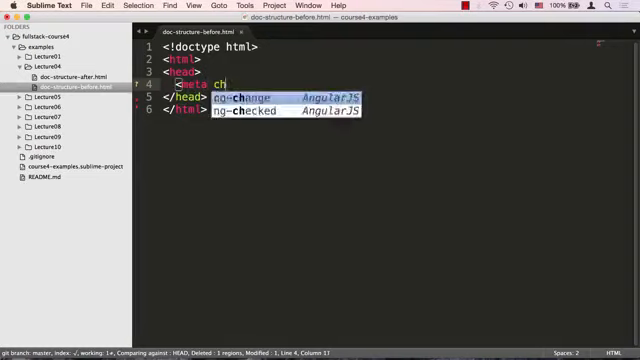
text(harset="")
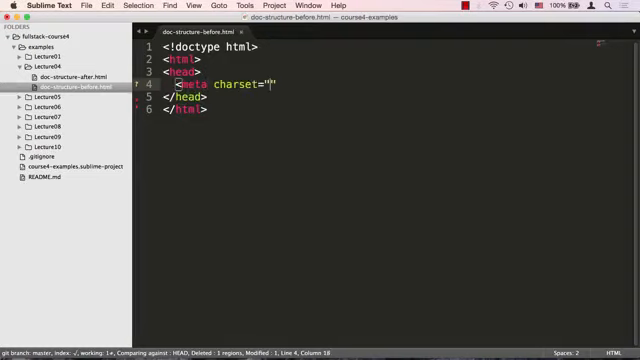
text(utf-8)
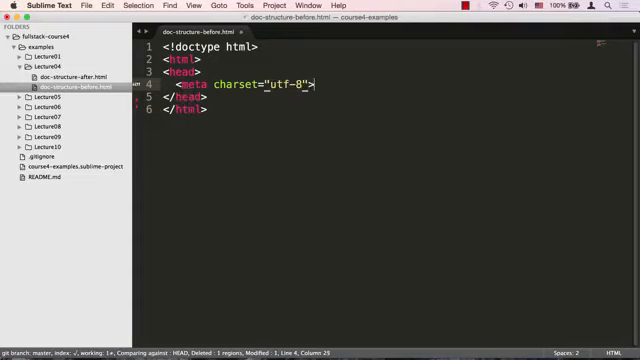
key(cmd+s)
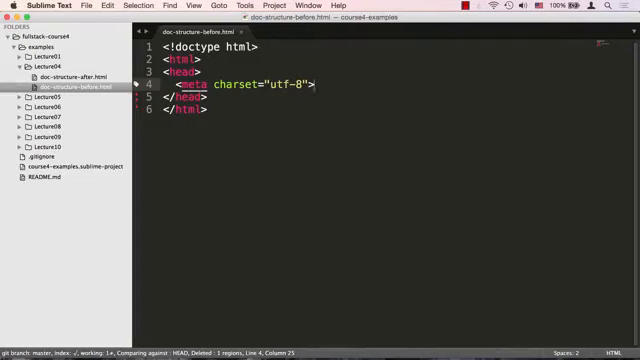
Add <title>Coursera is cool!</title> in the head and a <body> element after it.
text(<title>)
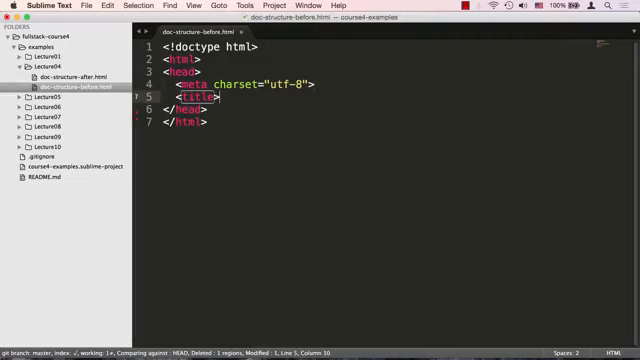
text(Coursera is)
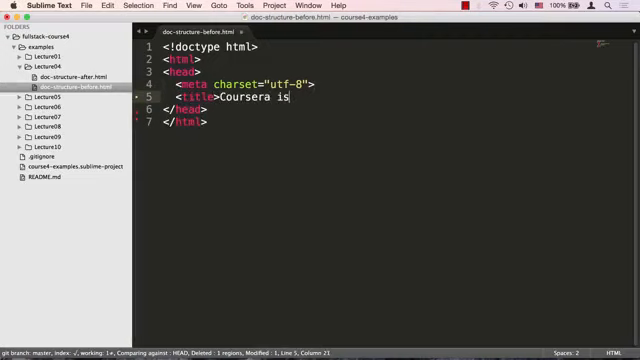
text(cool!</title>)
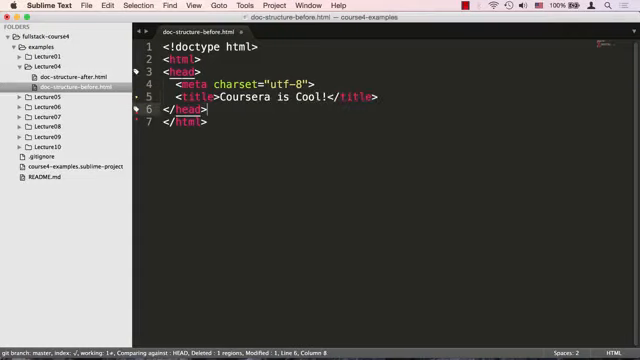
key(Enter)
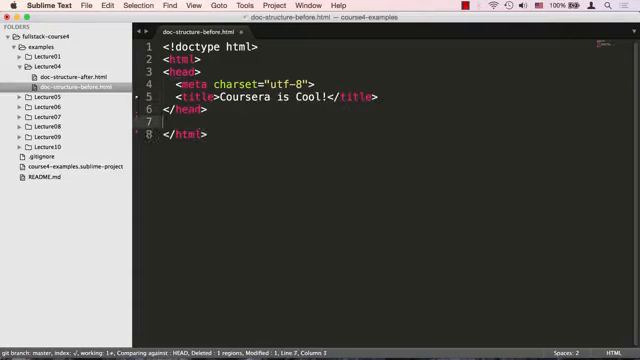
text(<body>)
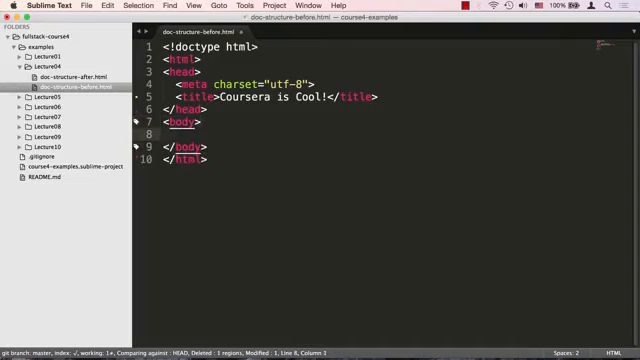
Write the 'Coursera is so COOL' paragraph with a misnested <span>SO</span> inside the body.
text(Coursera is so COLL)
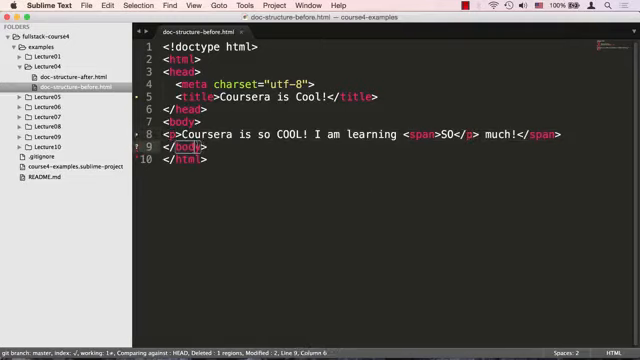
key(cmd+a)
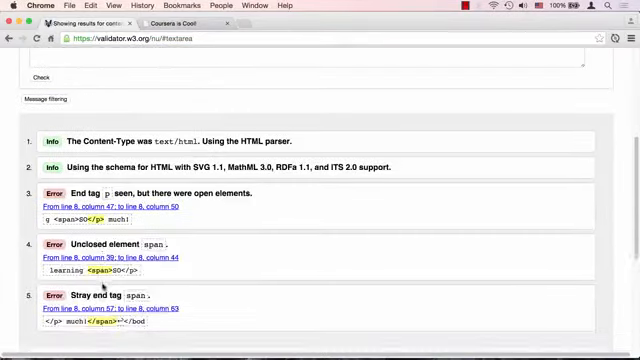
Scroll the validator results to read the end tag p, unclosed span and stray span errors.
scroll(down, 3)
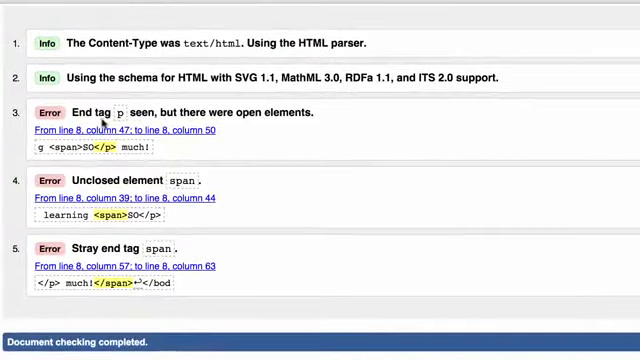